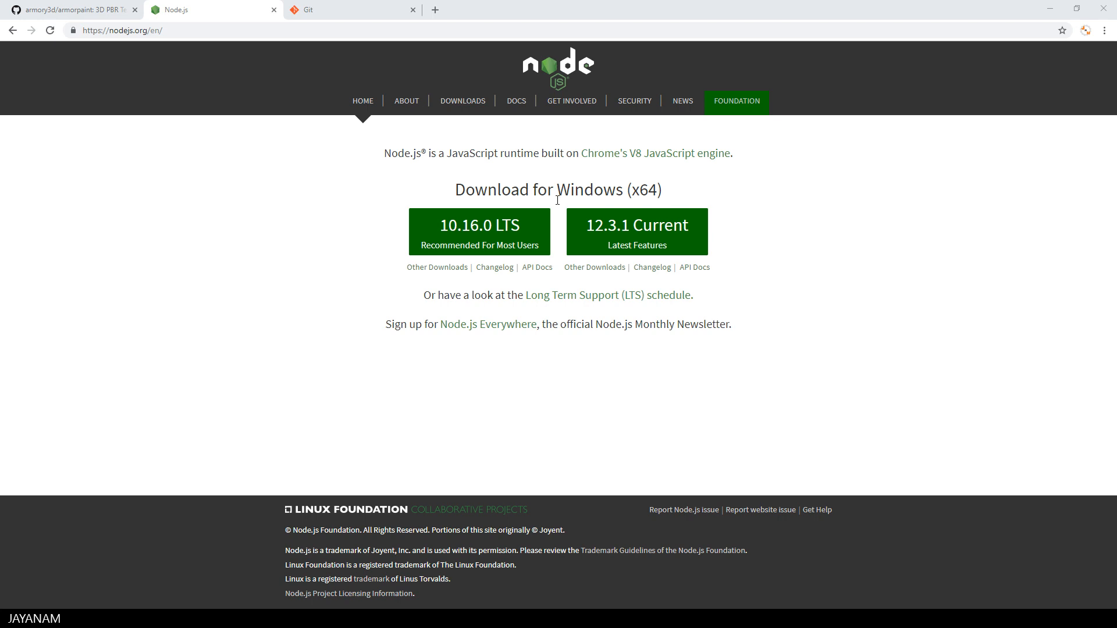
# Step: Cancel the Node.js 10.16.0 LTS installer download and open the Downloads page instead
pyautogui.click(479, 231)
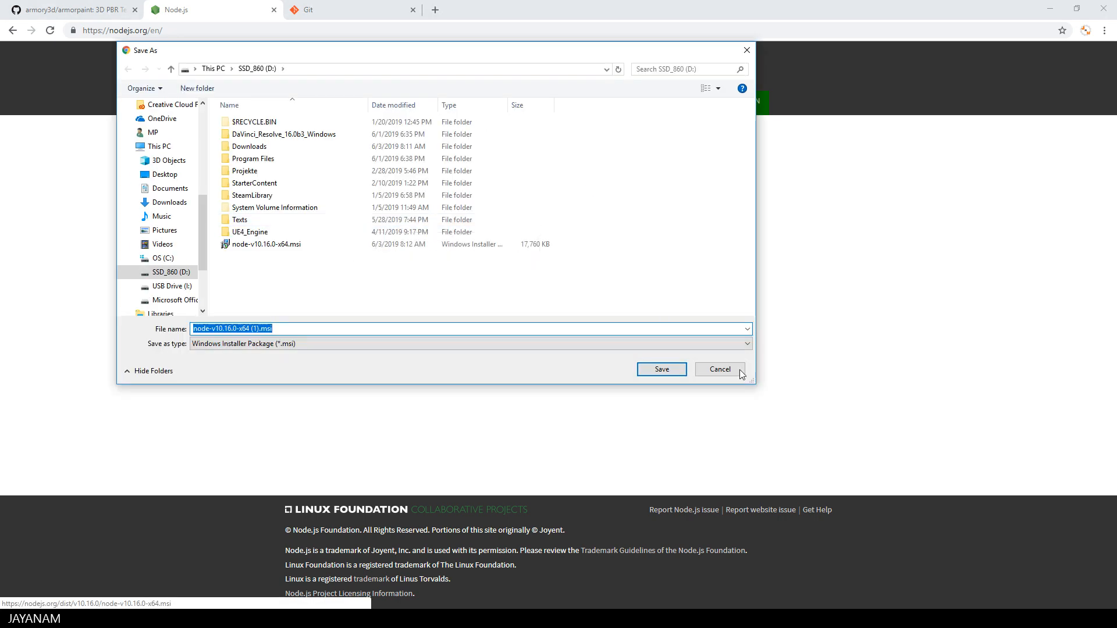
pyautogui.click(719, 369)
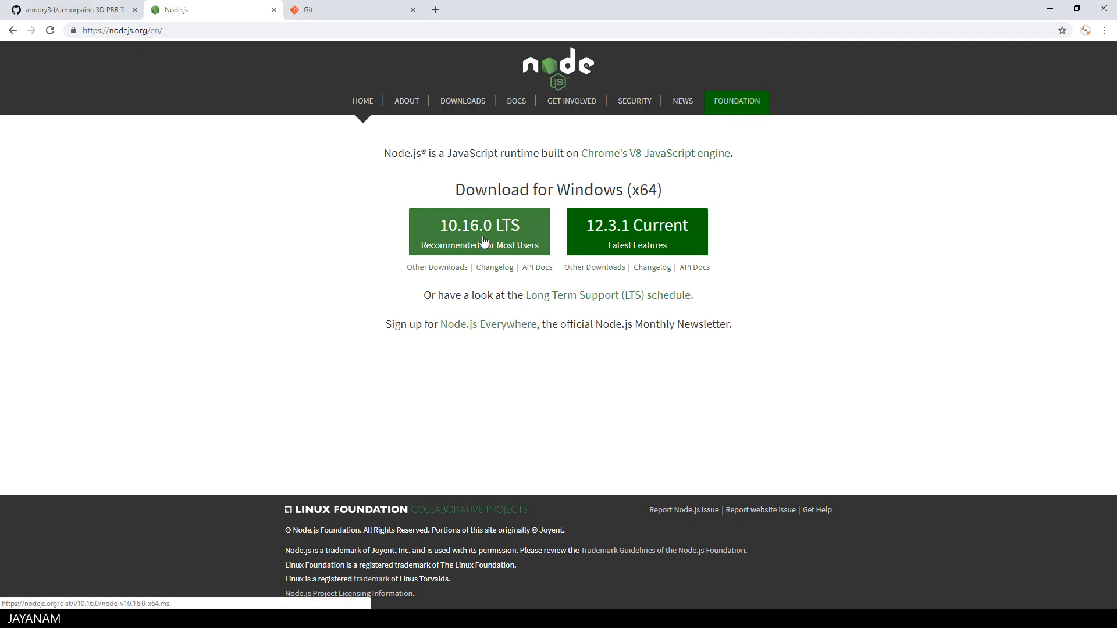
pyautogui.click(462, 100)
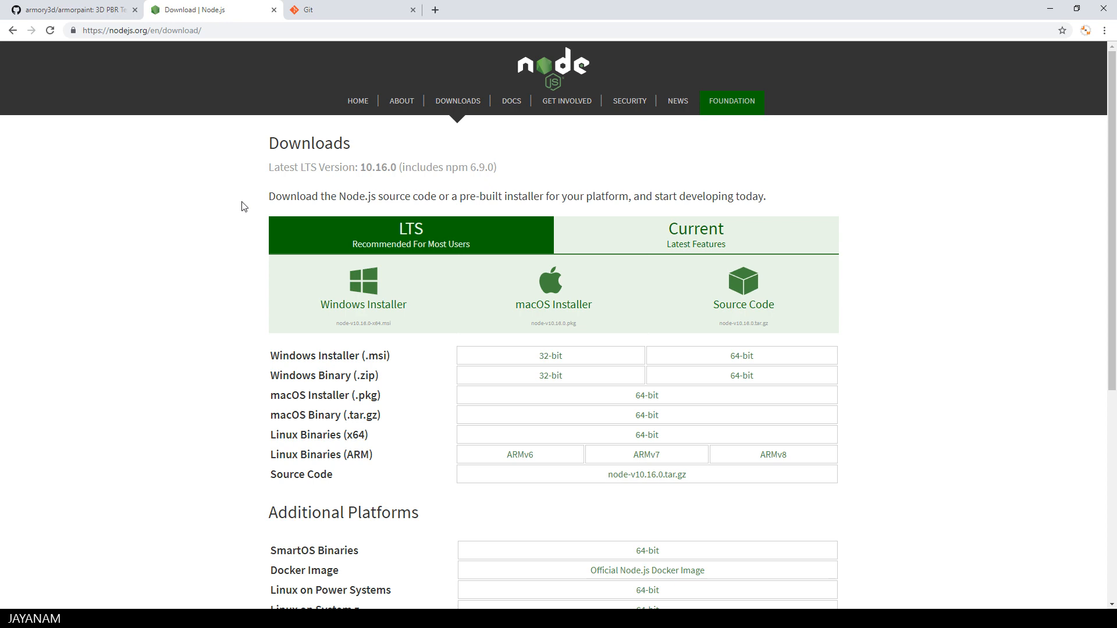
pyautogui.click(349, 9)
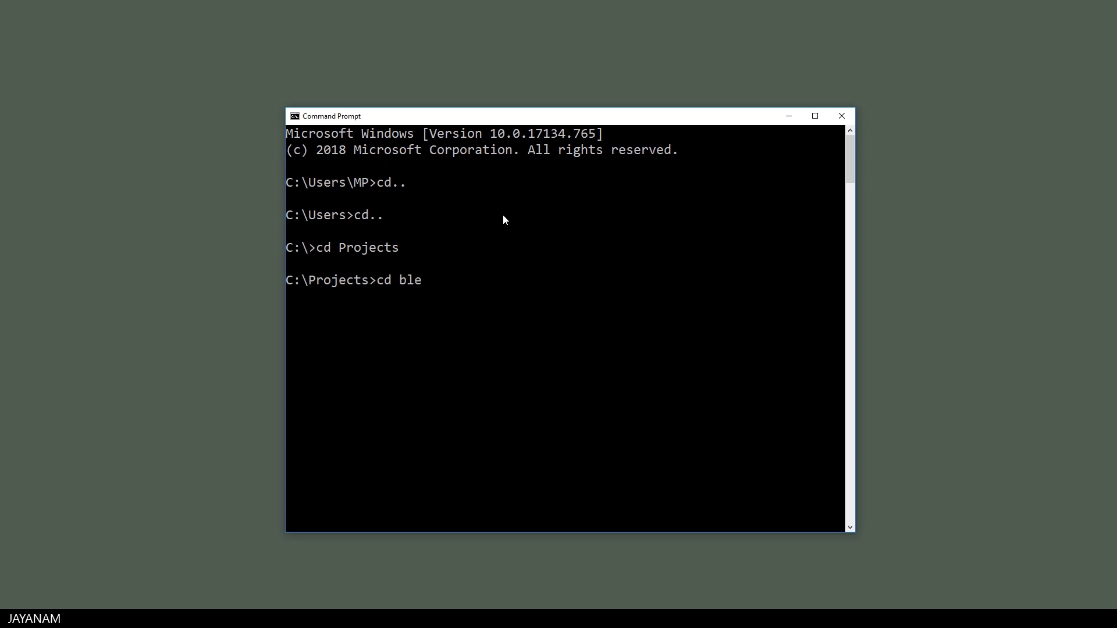
pyautogui.write('git clone')
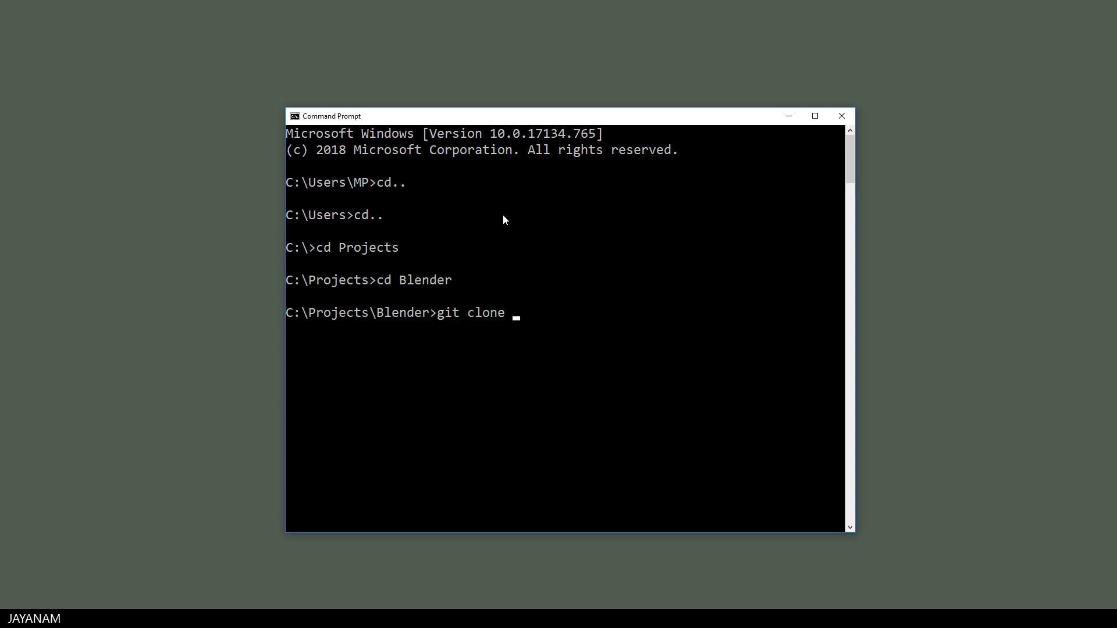
pyautogui.write('--recursive')
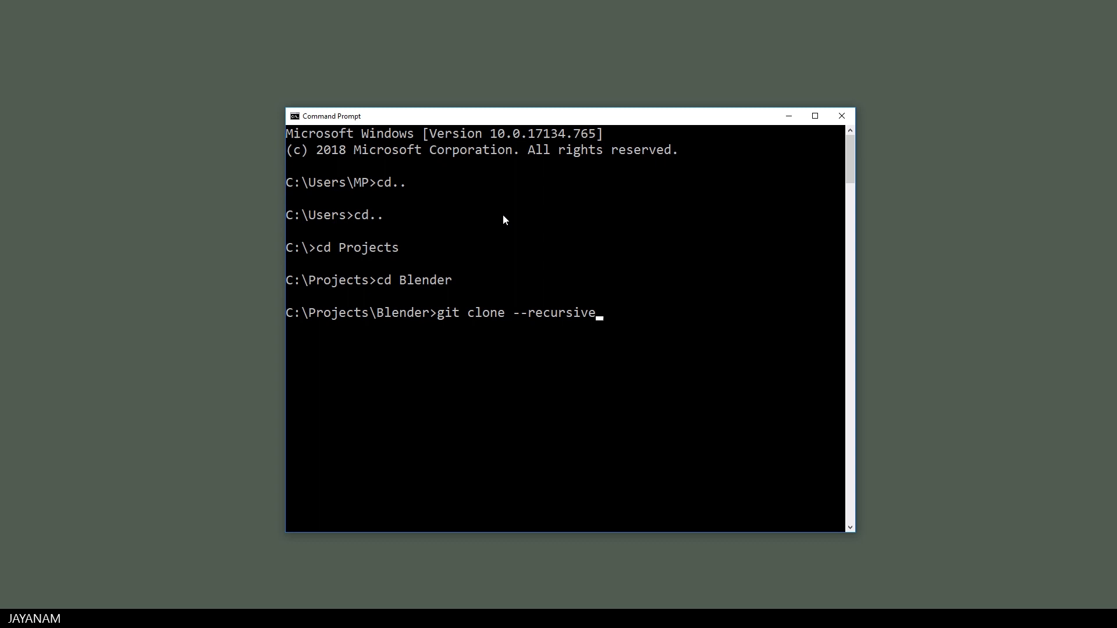
pyautogui.write('https://github.com/armory3d/armorpaint')
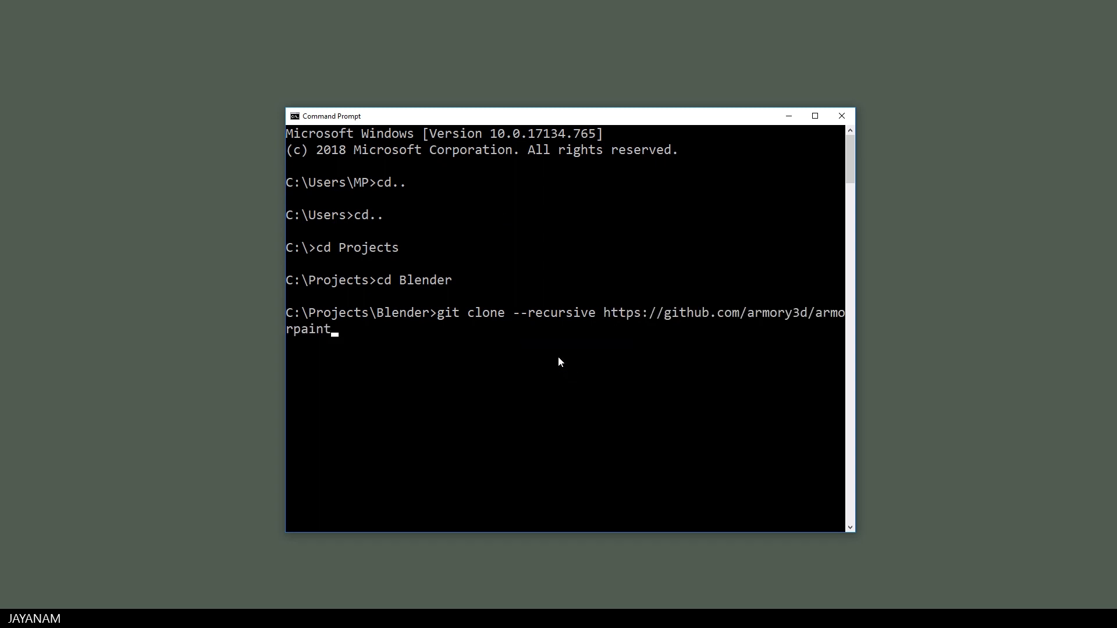
pyautogui.press('enter')
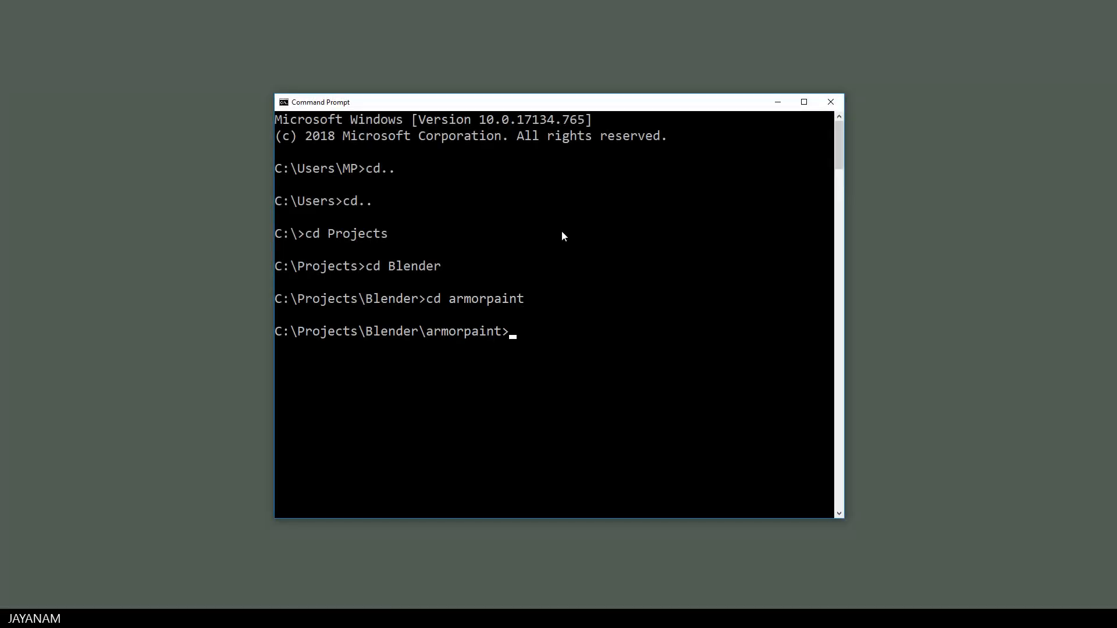
# Step: Build ArmorPaint for Krom with node Kha/make krom, compiling its shaders
pyautogui.write('node K')
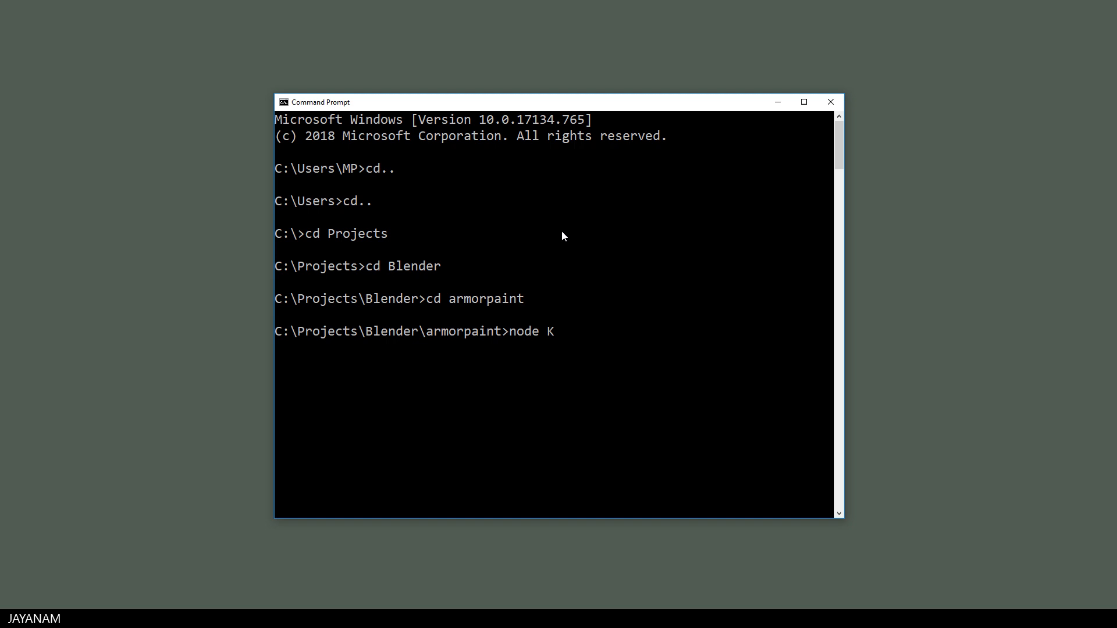
pyautogui.write('ha/')
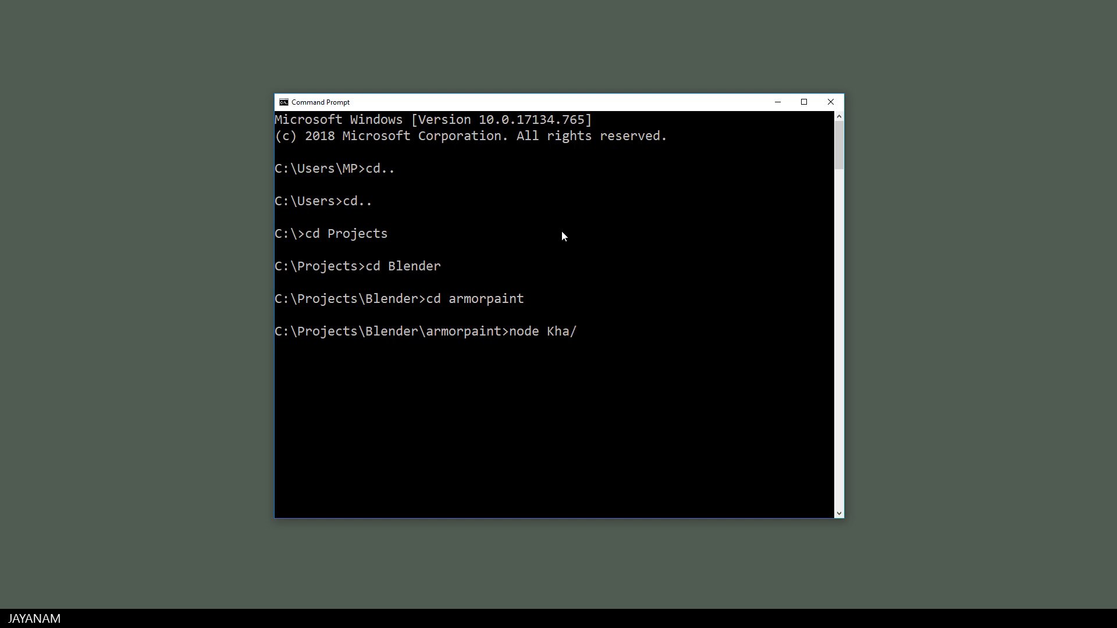
pyautogui.write('make krom -g direct')
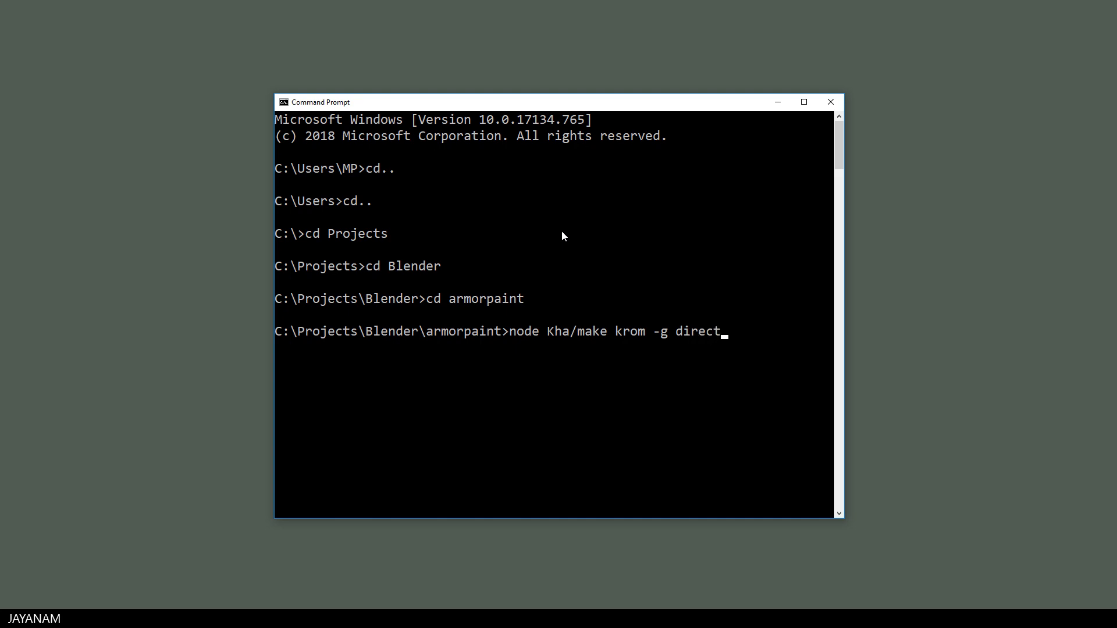
pyautogui.press('enter')
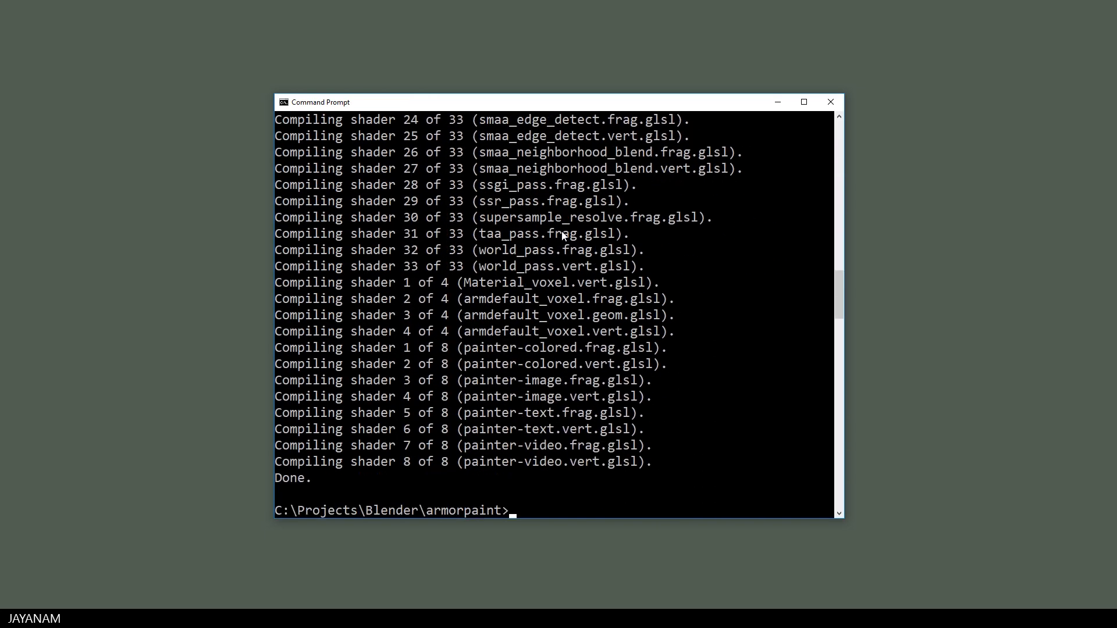
# Step: In the Krom folder, generate Direct3D 11 project files with node Kore/make
pyautogui.write('cd Krom')
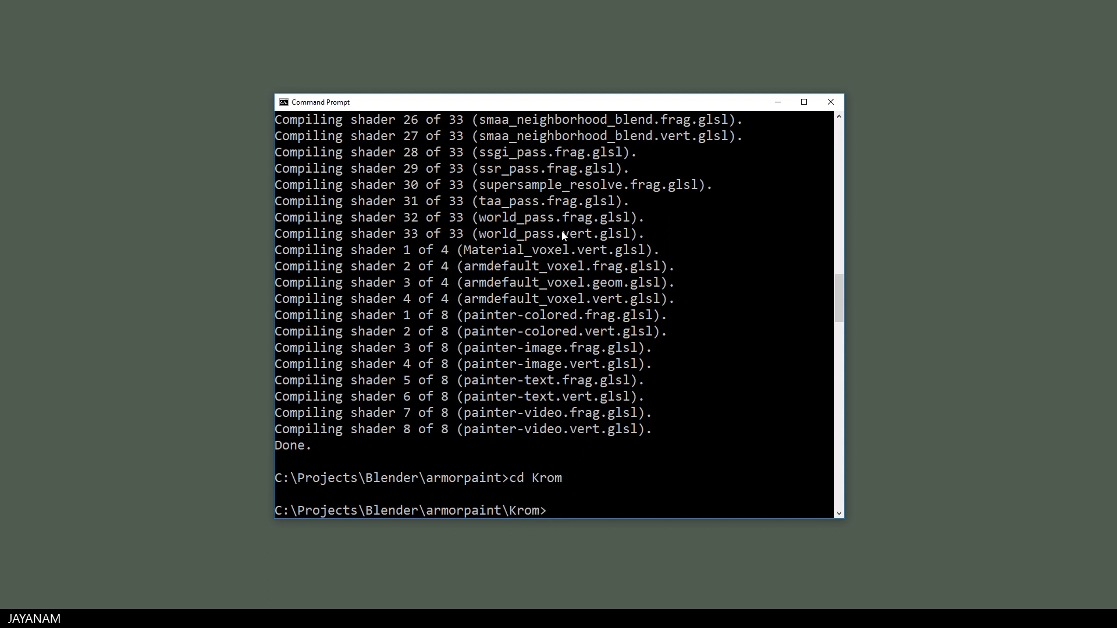
pyautogui.write('node Kore/make -g')
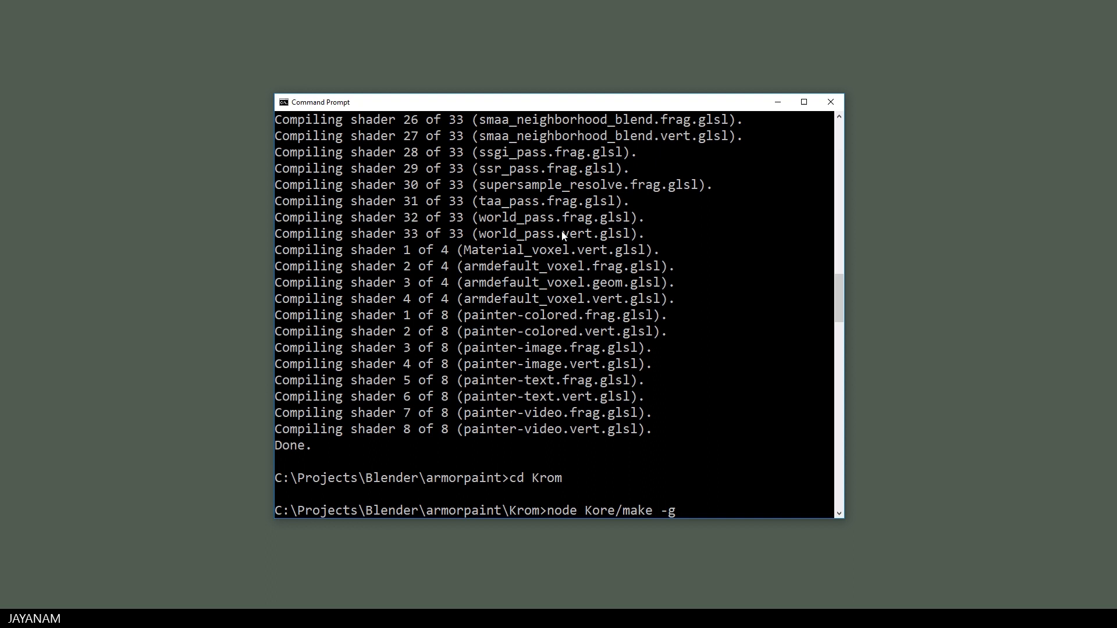
pyautogui.write('direct3d11')
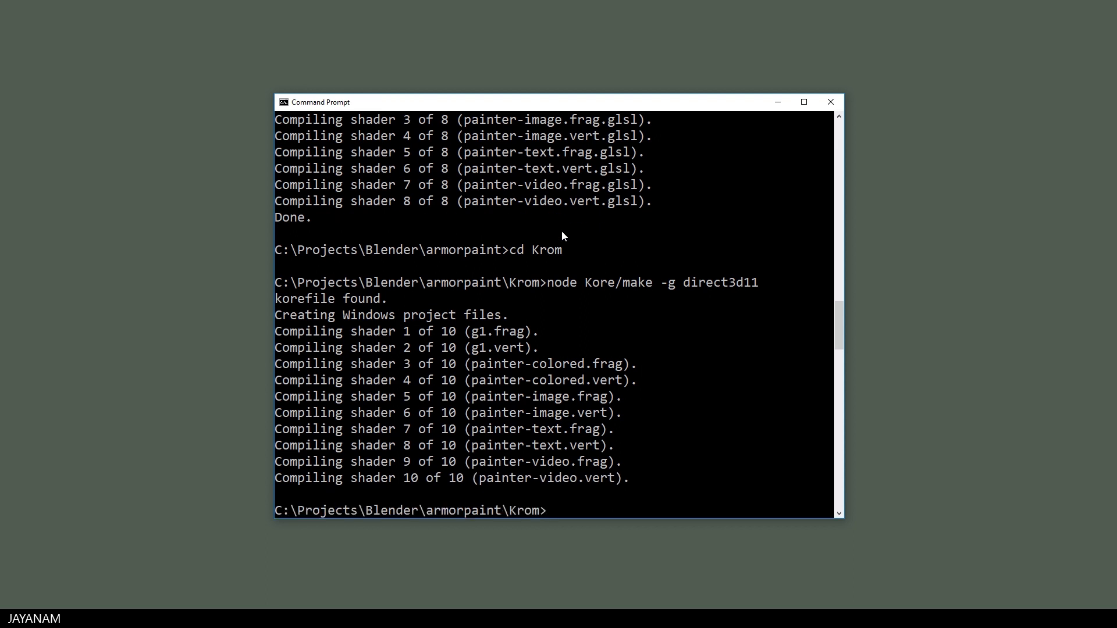
pyautogui.moveTo(966, 317)
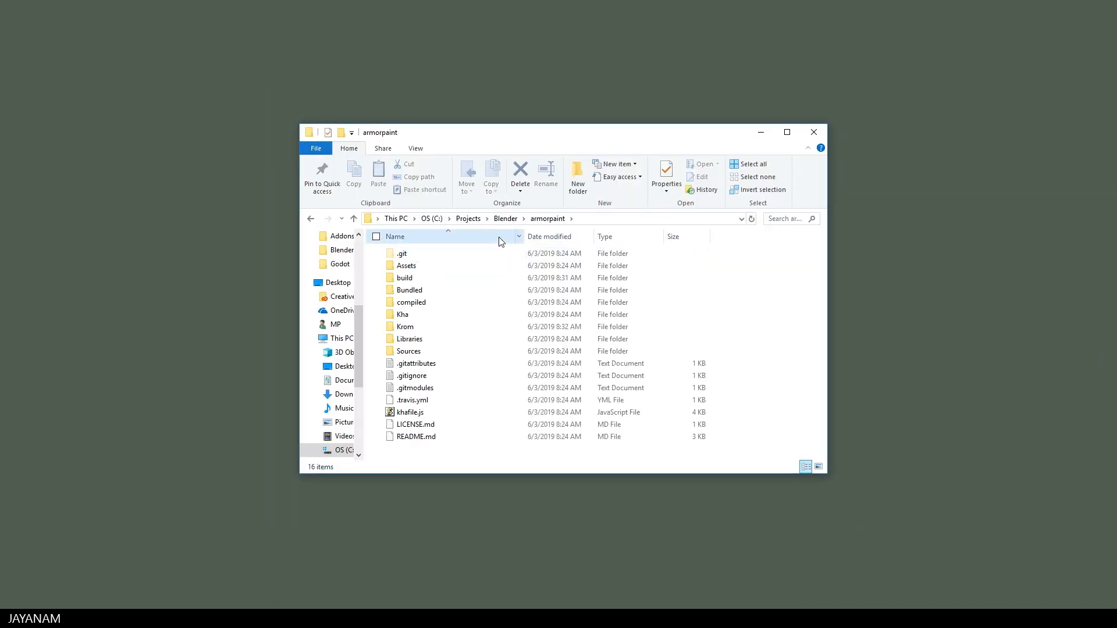
# Step: Open Krom.sln from armorpaint\Krom\build with Microsoft Visual Studio 2017
pyautogui.doubleClick(404, 327)
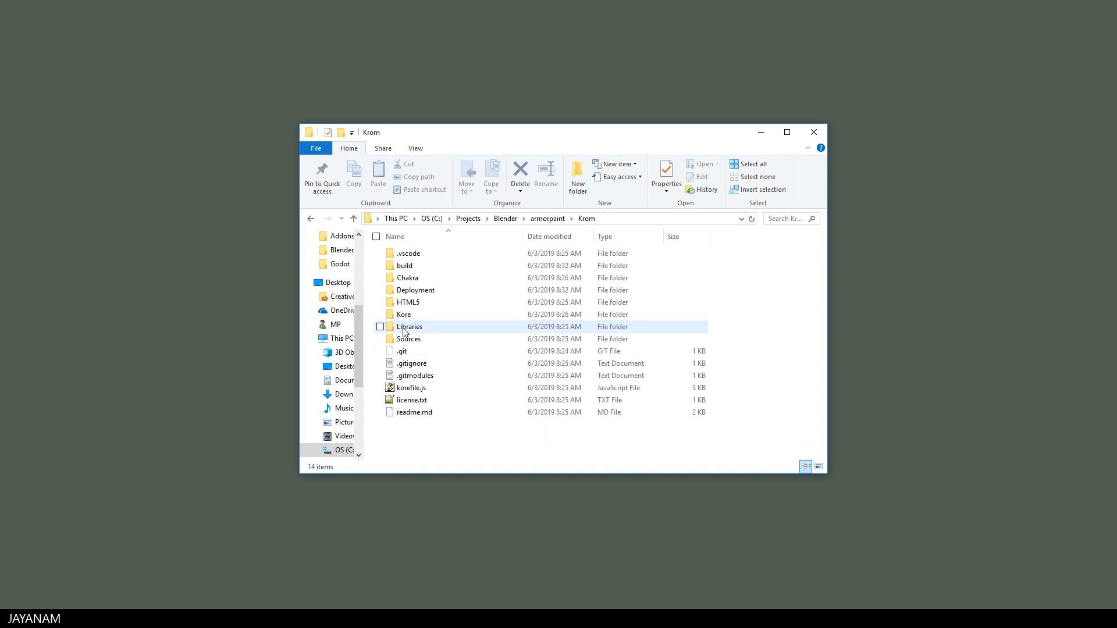
pyautogui.doubleClick(403, 265)
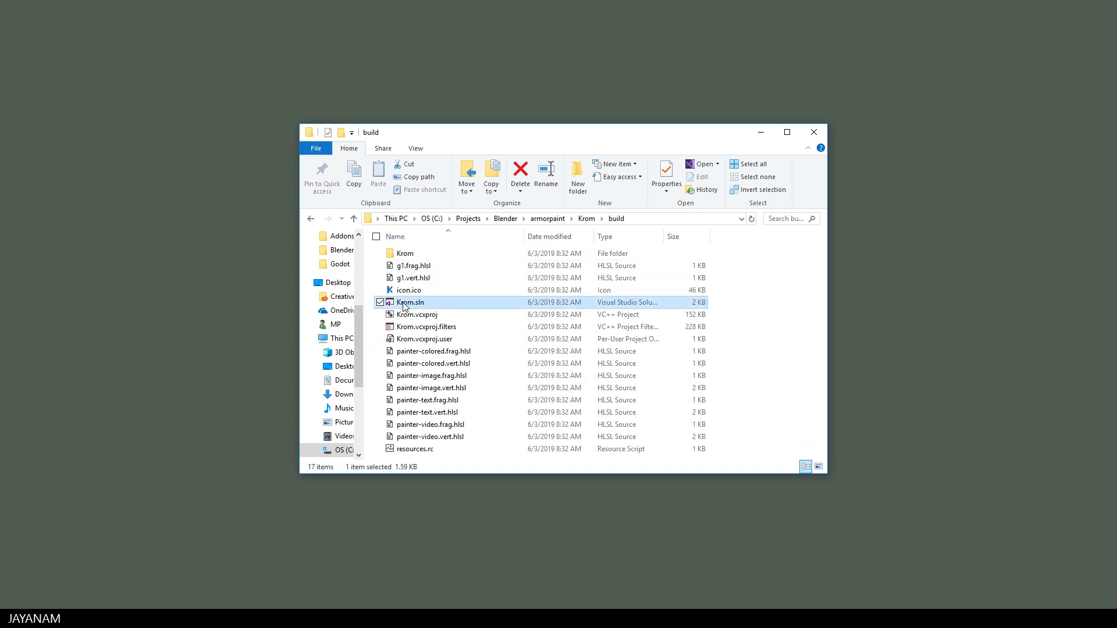
pyautogui.rightClick(410, 301)
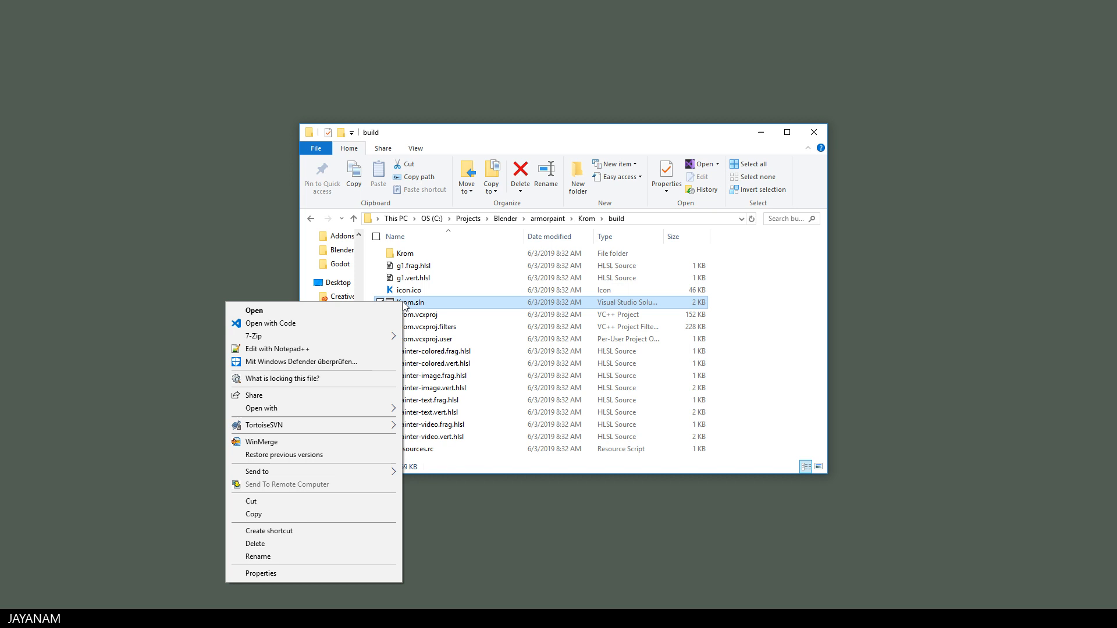
pyautogui.click(261, 408)
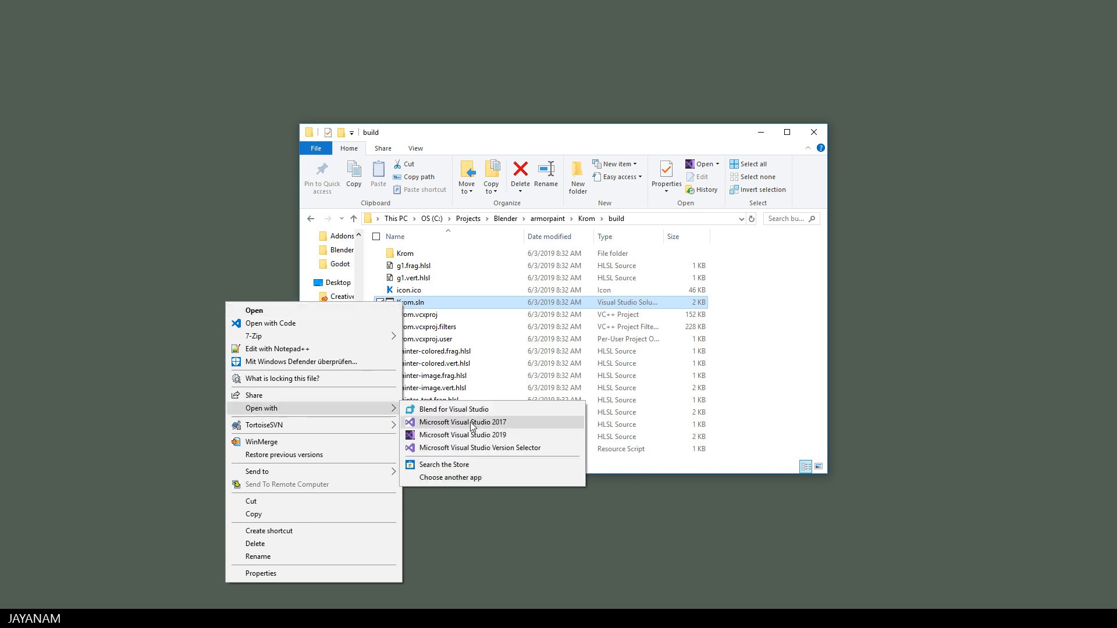
pyautogui.click(462, 421)
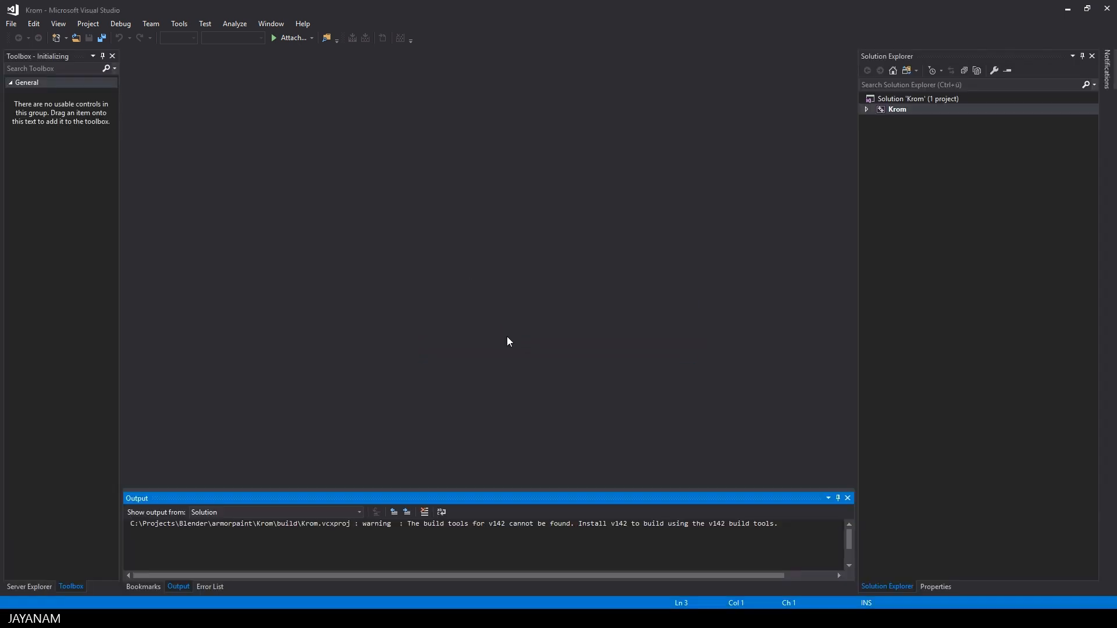
# Step: Set Krom's Debugging Command Arguments to ..\..\build\krom and confirm
pyautogui.click(866, 108)
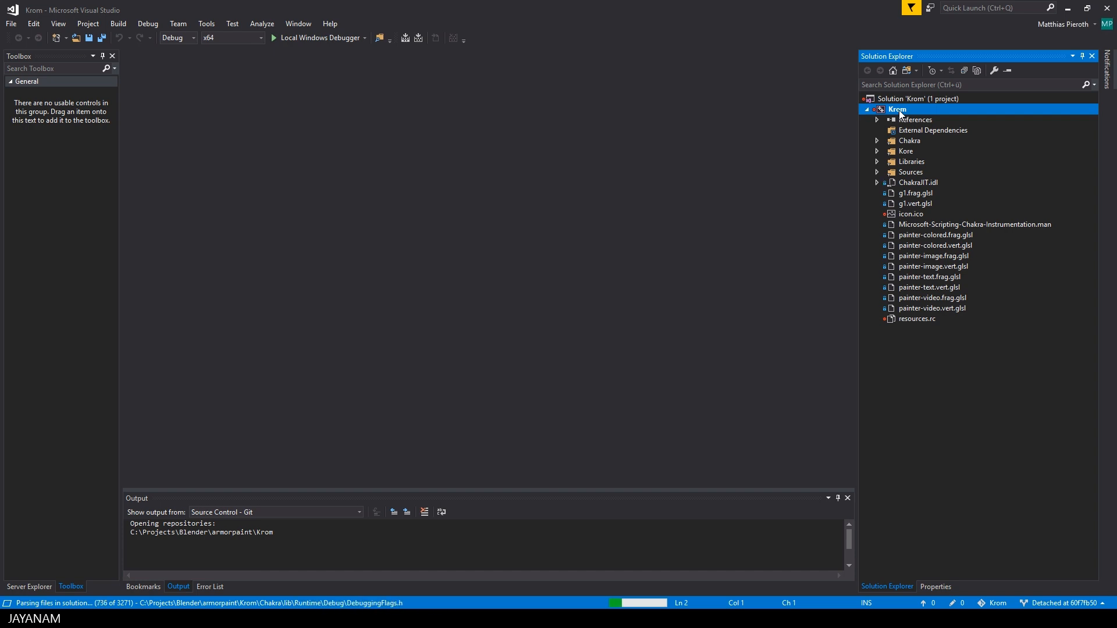
pyautogui.moveTo(597, 336)
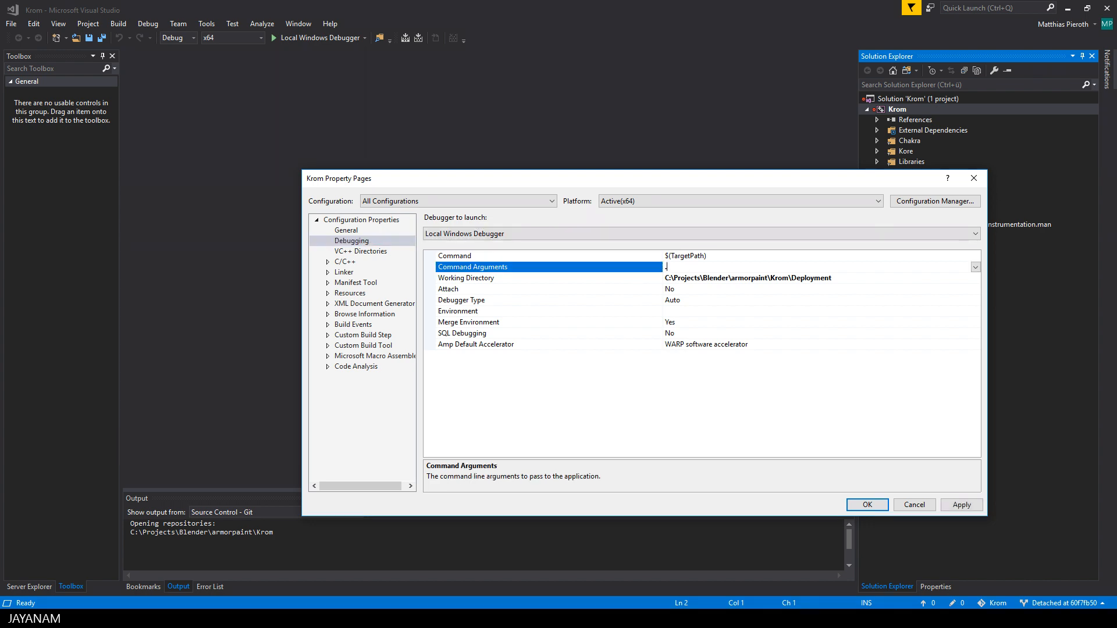
pyautogui.write('..\\..\\build\\krom')
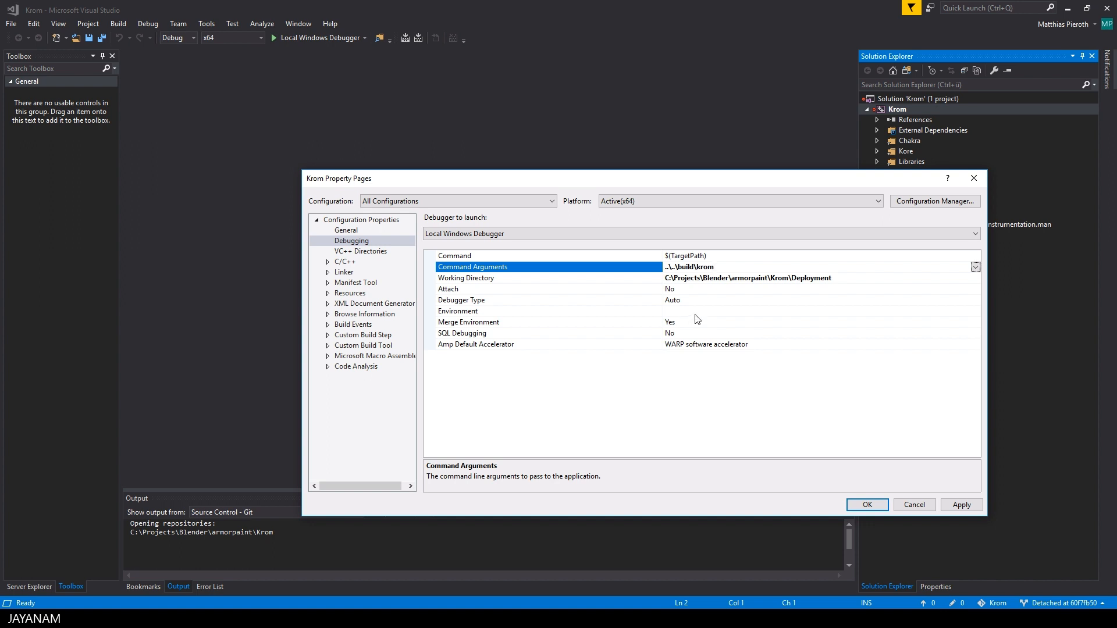
pyautogui.click(866, 505)
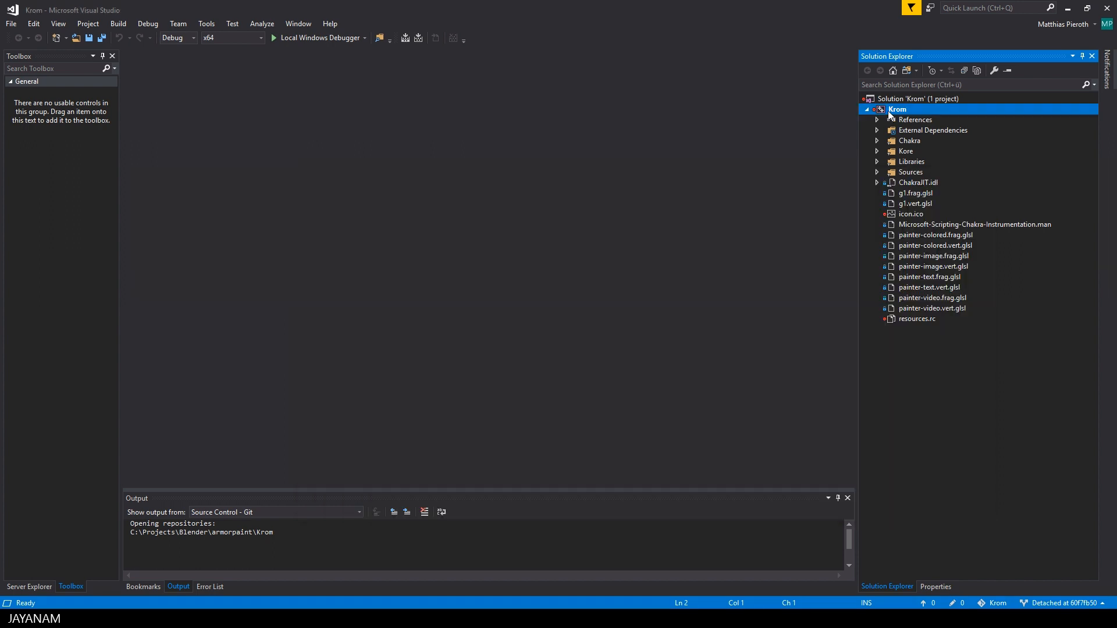
# Step: Build Krom, which fails on missing v142 tools, then switch configuration to Release
pyautogui.rightClick(898, 109)
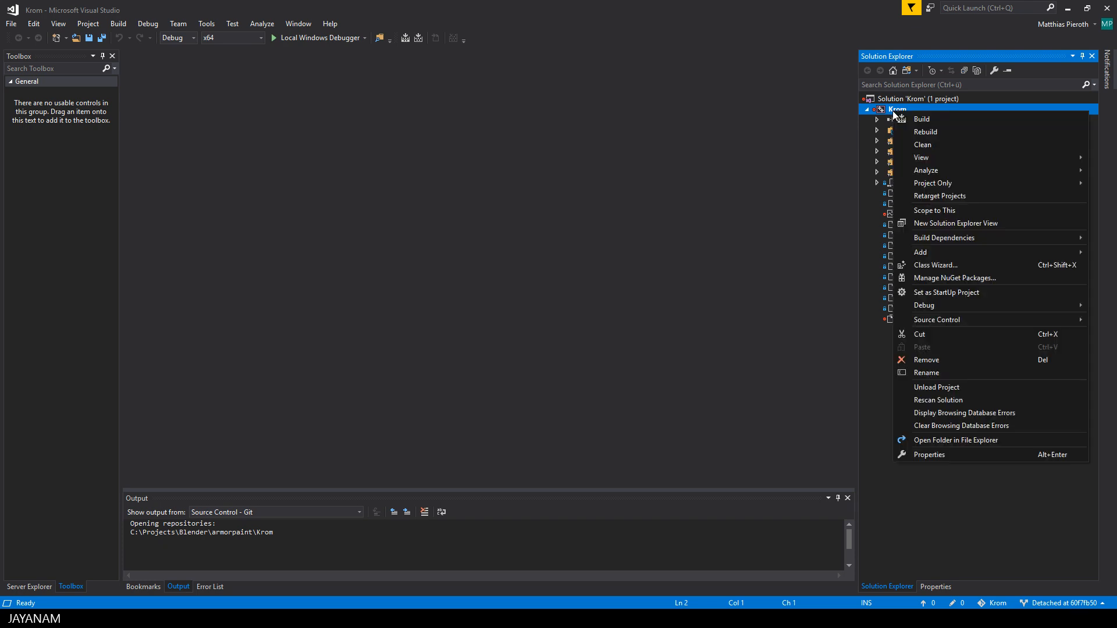
pyautogui.click(920, 118)
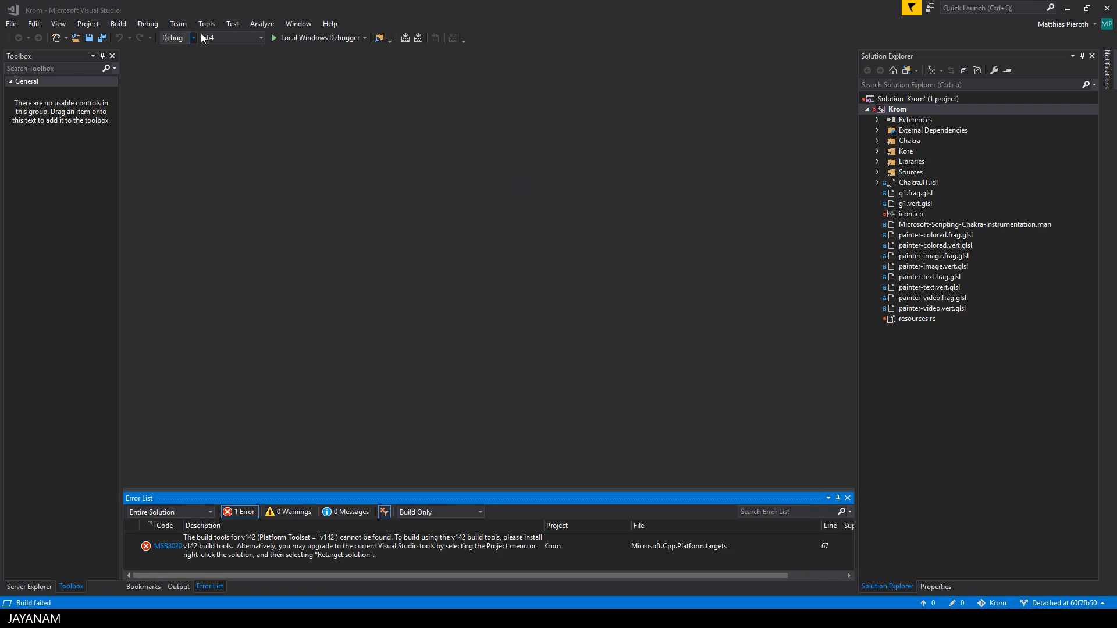
pyautogui.click(192, 38)
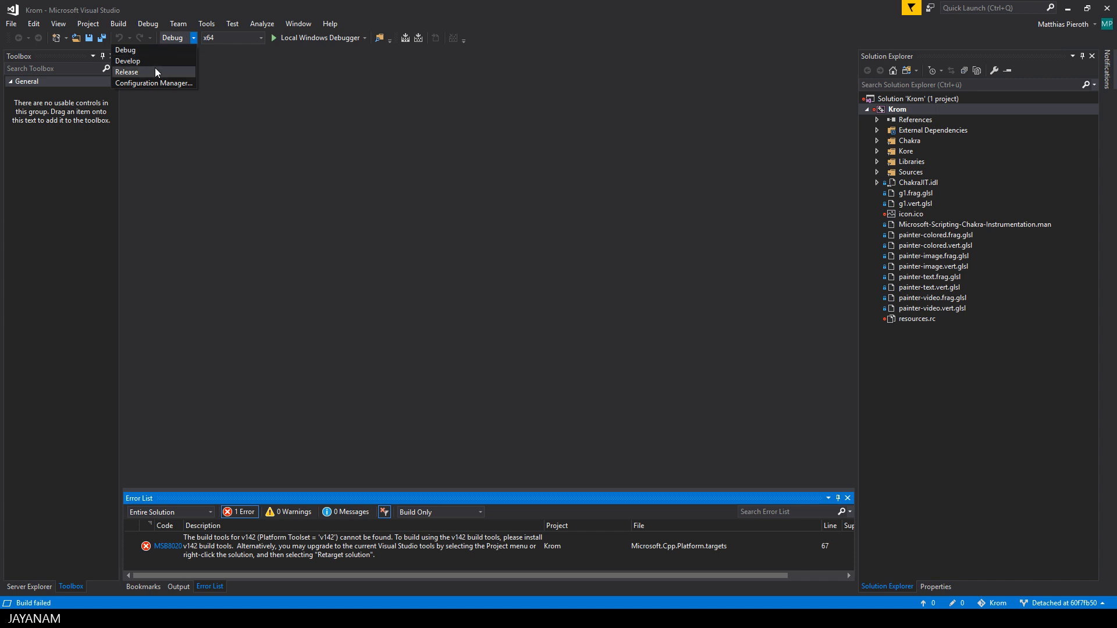
pyautogui.click(127, 72)
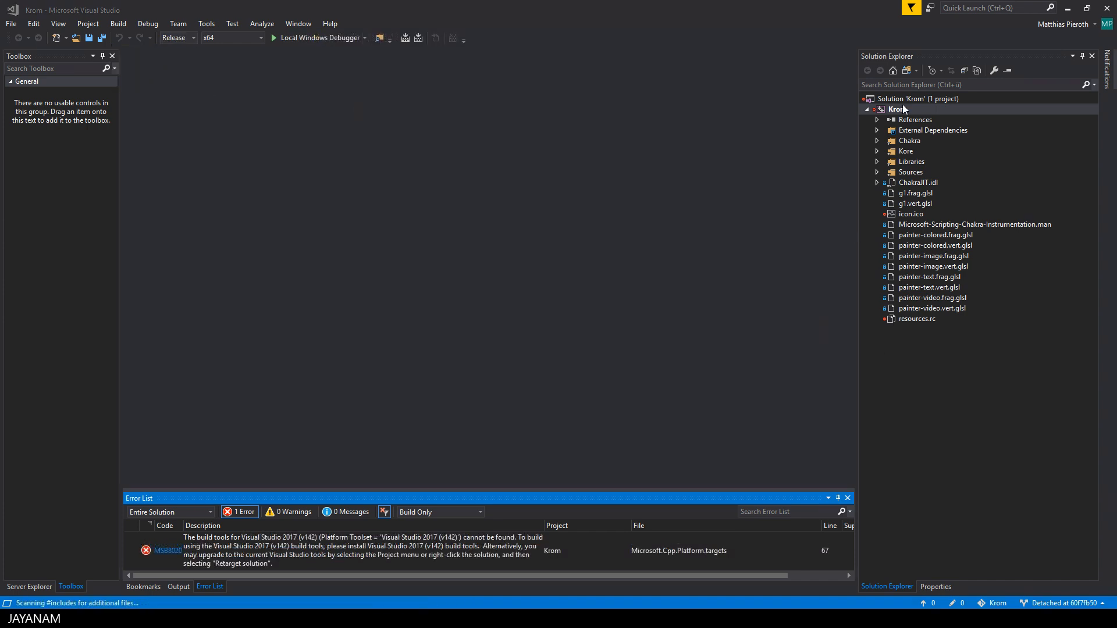
# Step: Set Krom's Platform Toolset to Visual Studio 2017 (v141) in its property pages
pyautogui.rightClick(899, 109)
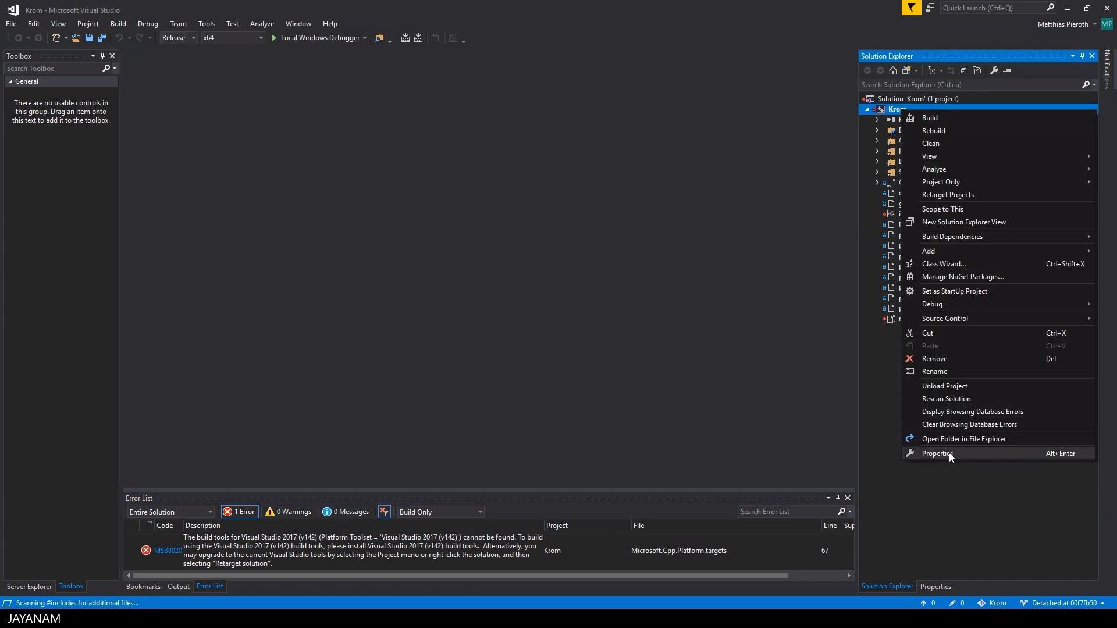
pyautogui.click(936, 453)
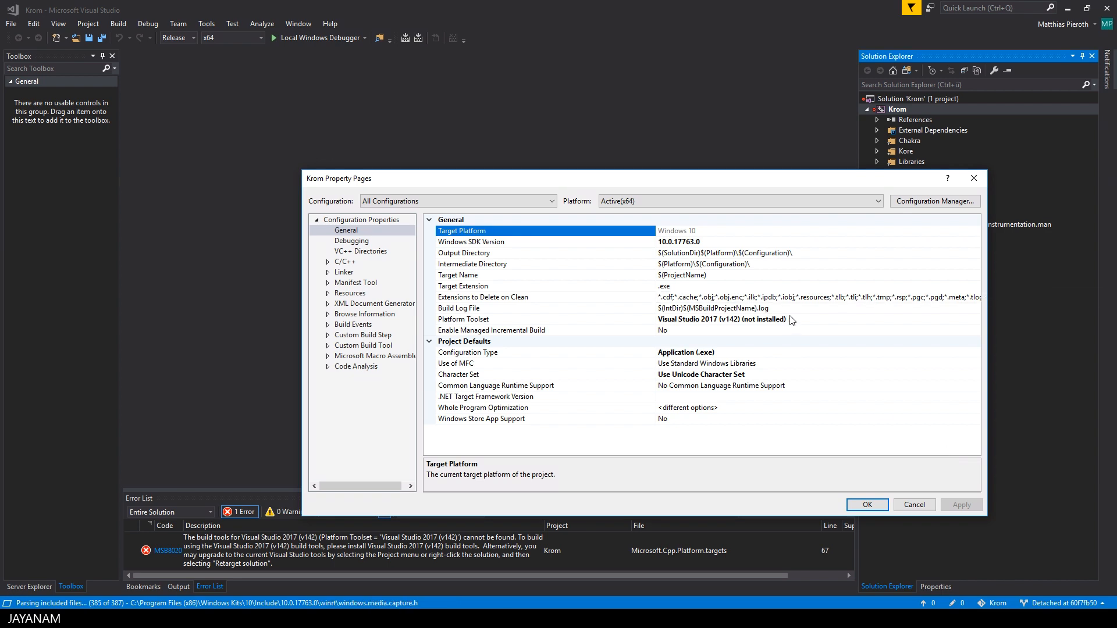
pyautogui.click(974, 319)
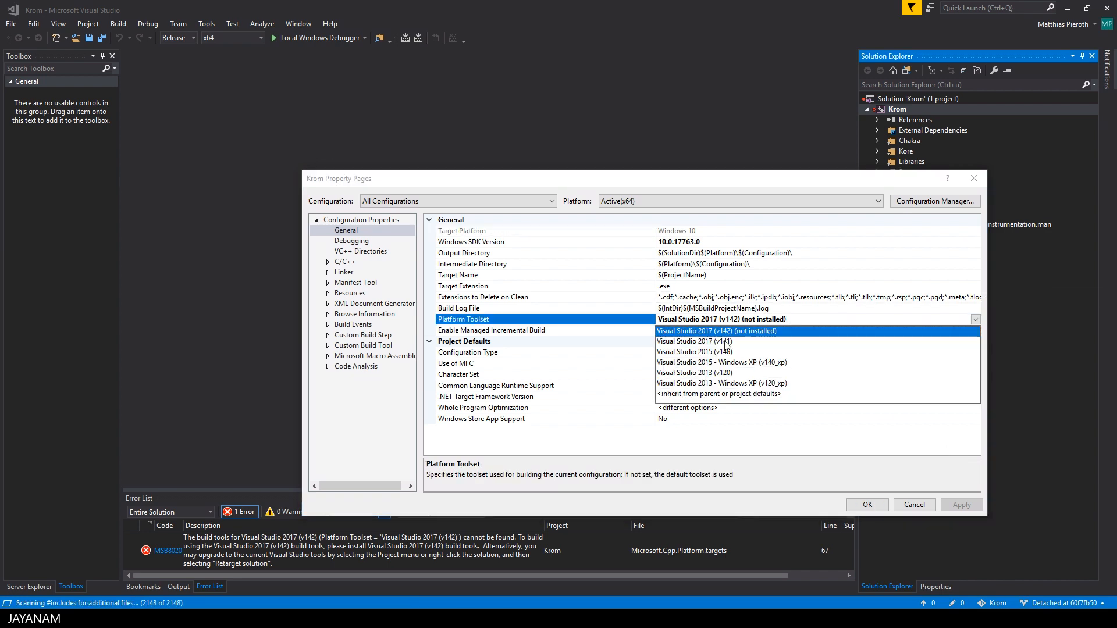
pyautogui.click(691, 341)
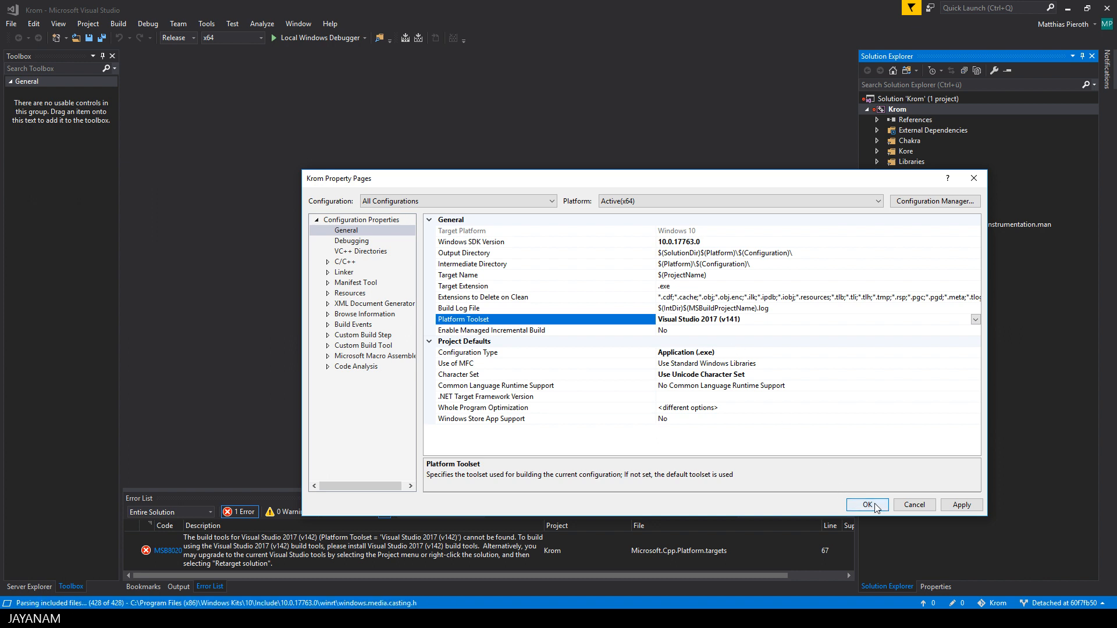
pyautogui.click(866, 504)
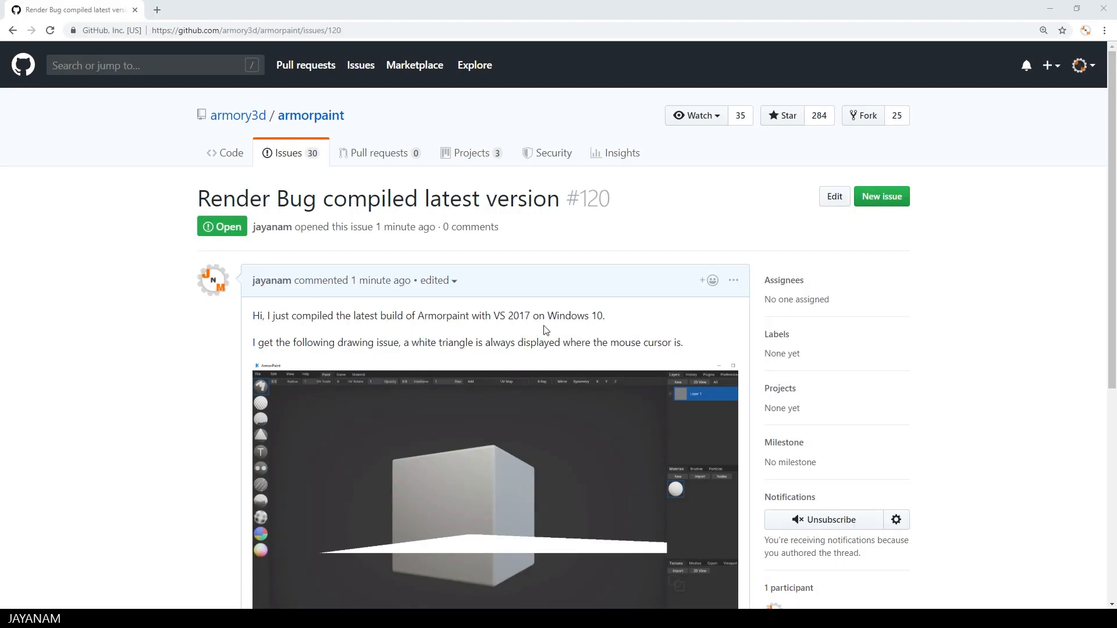
pyautogui.scroll(-3)
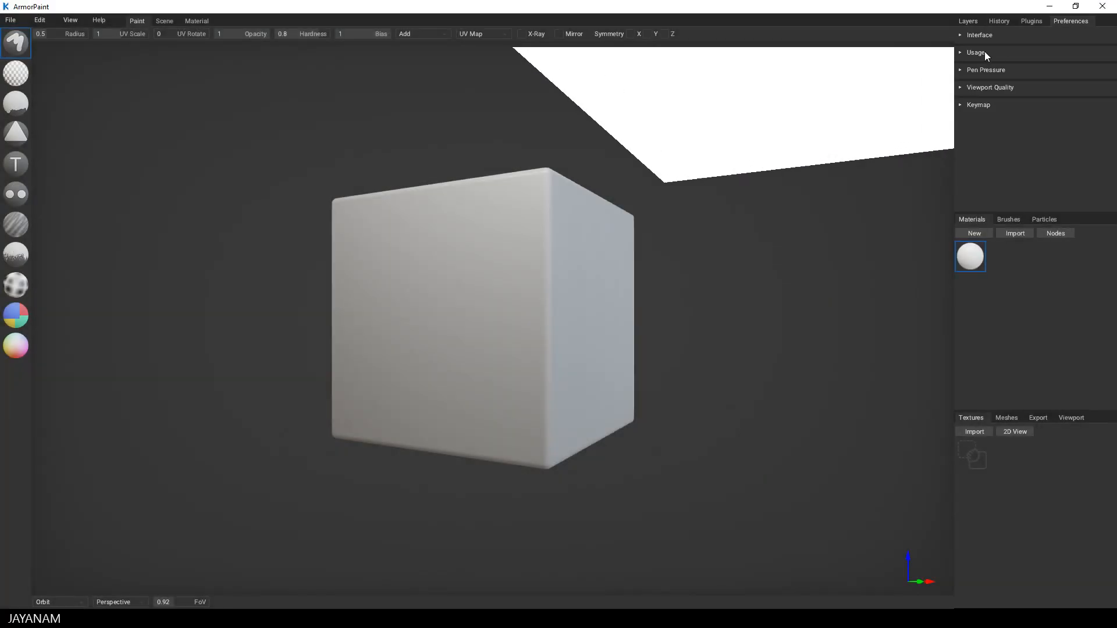
# Step: Disable the 3D Brush Cursor under Usage and paint a stroke across the cube's front
pyautogui.click(974, 52)
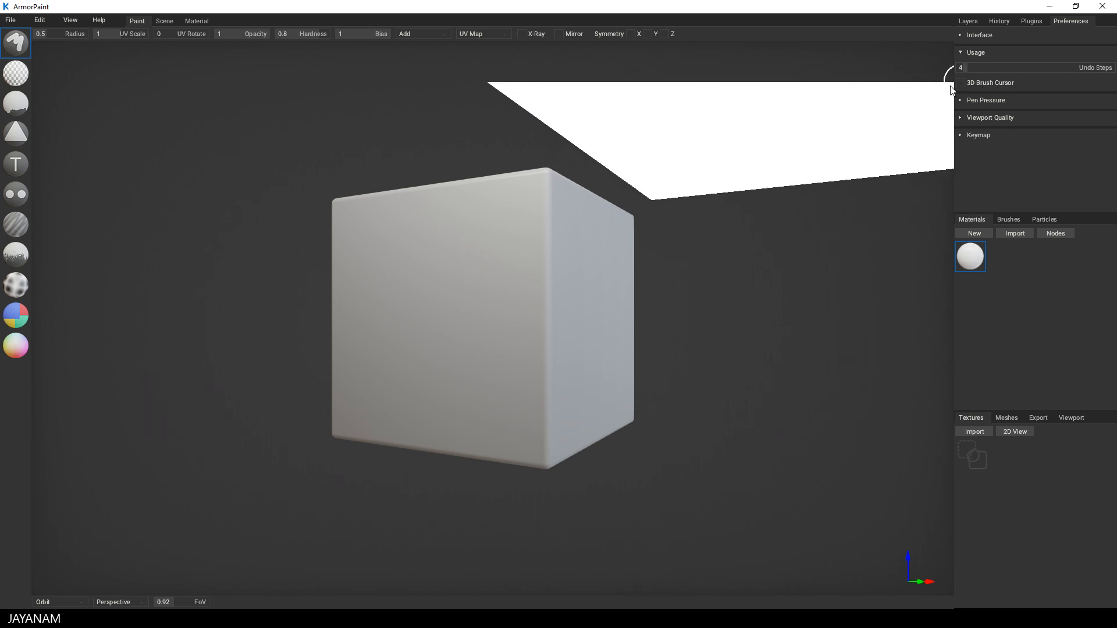
pyautogui.moveTo(442, 299); pyautogui.dragTo(498, 292)
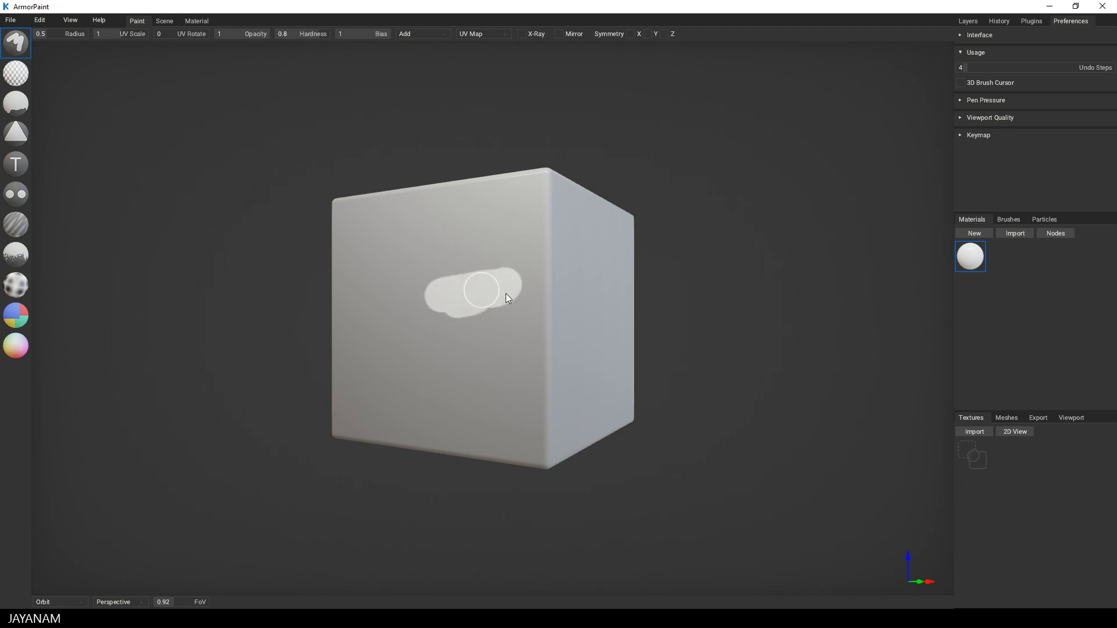